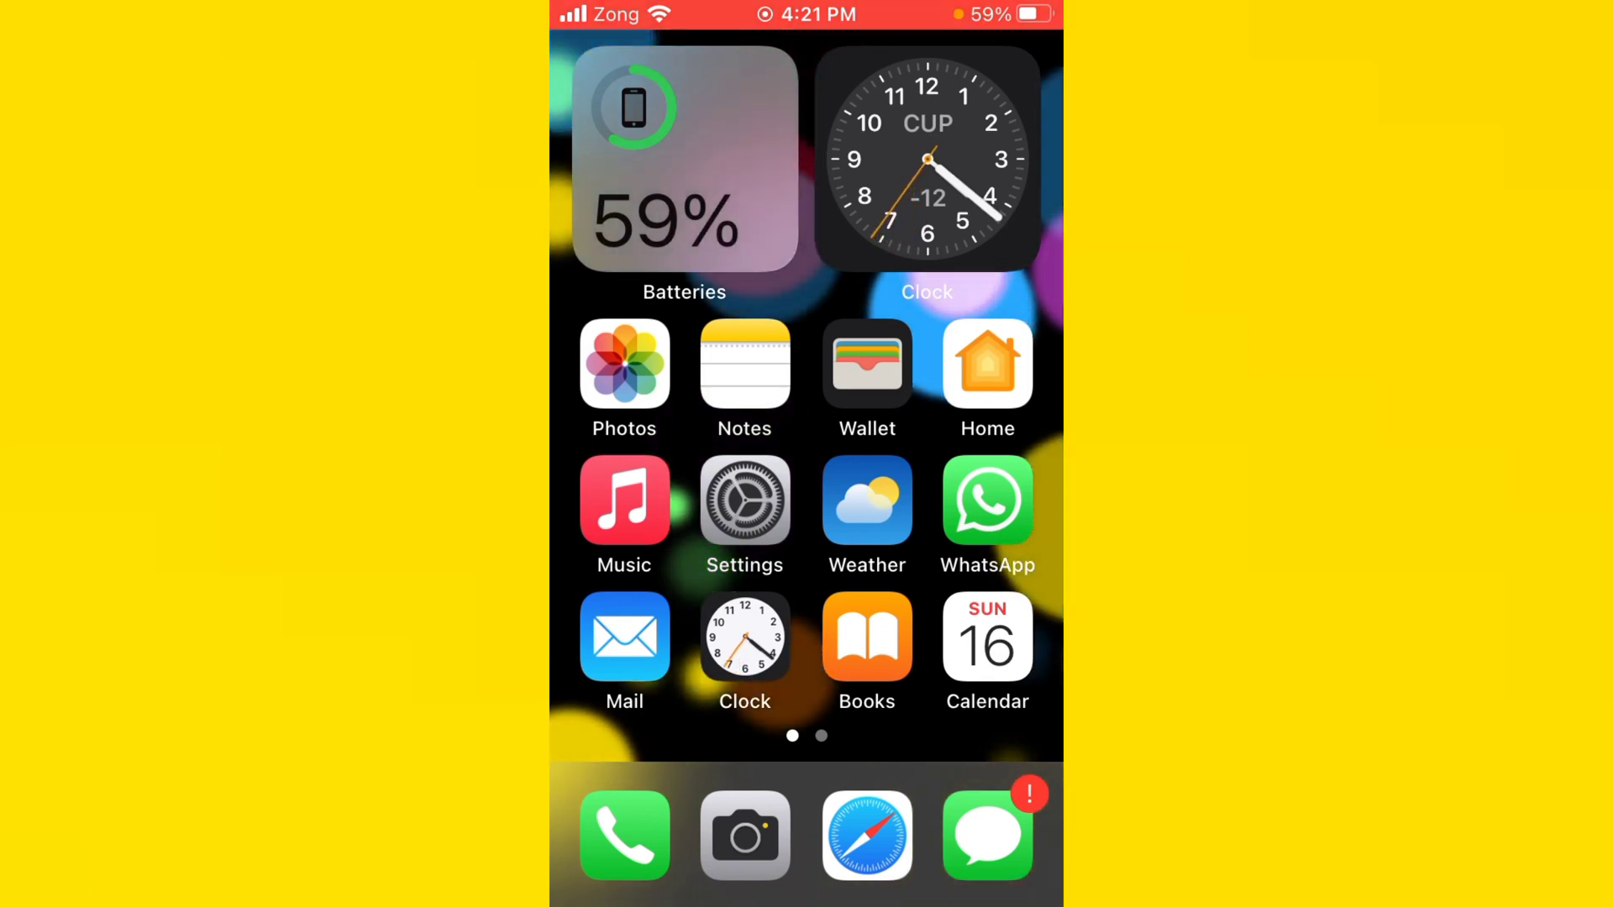
# Step: Open Settings and view the Wi-Fi page showing the joined network
pyautogui.click(745, 503)
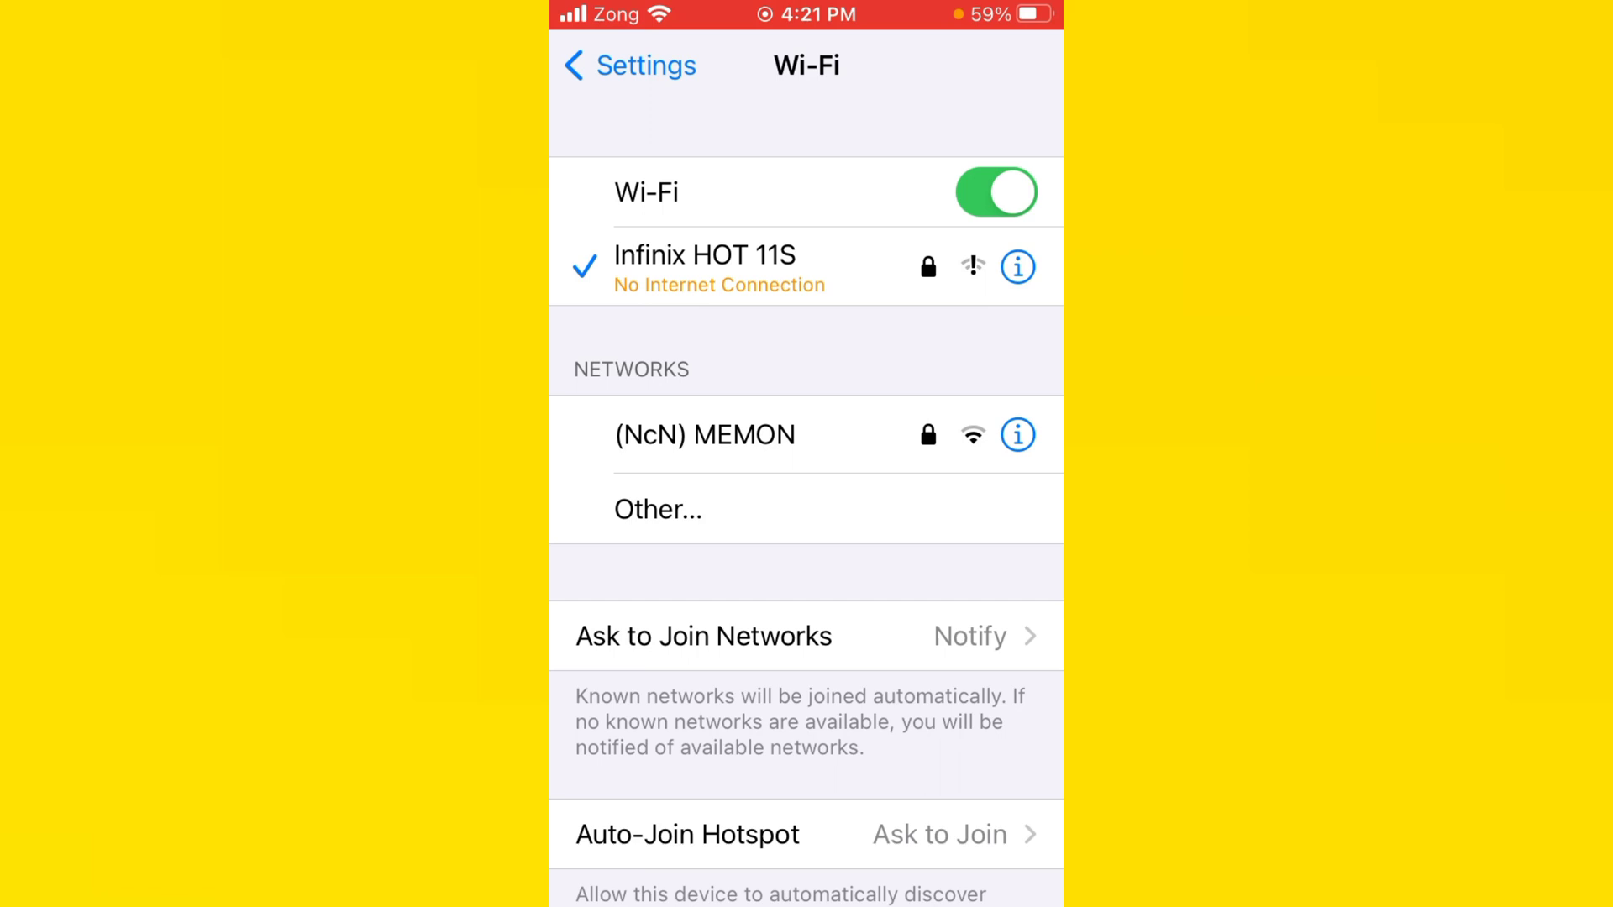
# Step: Check Software Update confirms iOS 15.8.2 is up to date, then leave that page
pyautogui.click(620, 66)
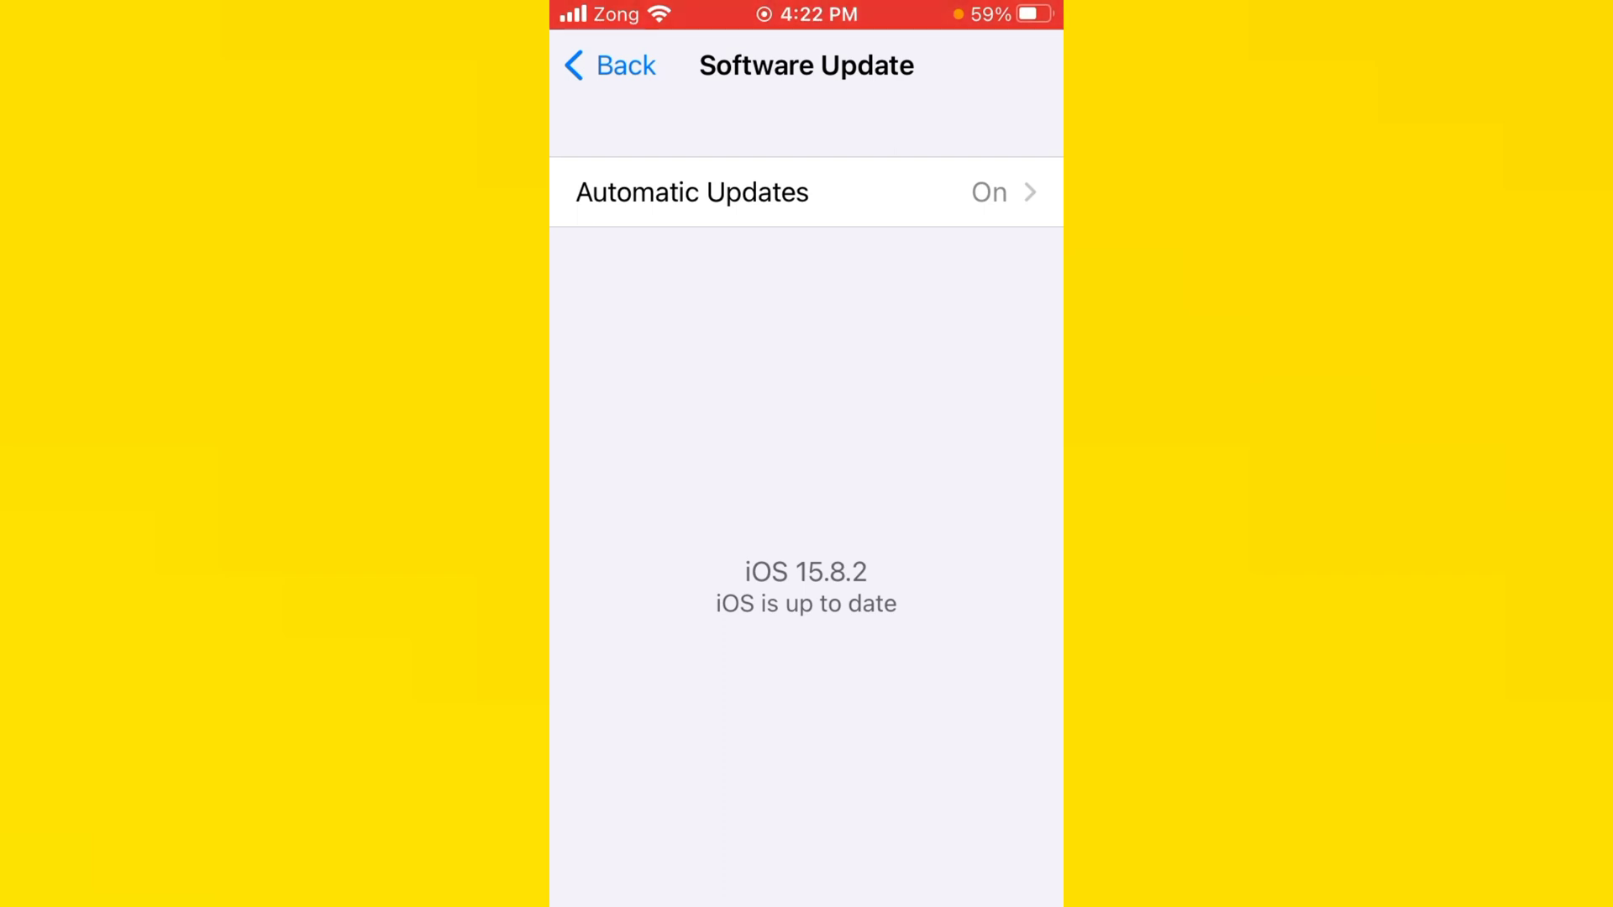
pyautogui.click(608, 65)
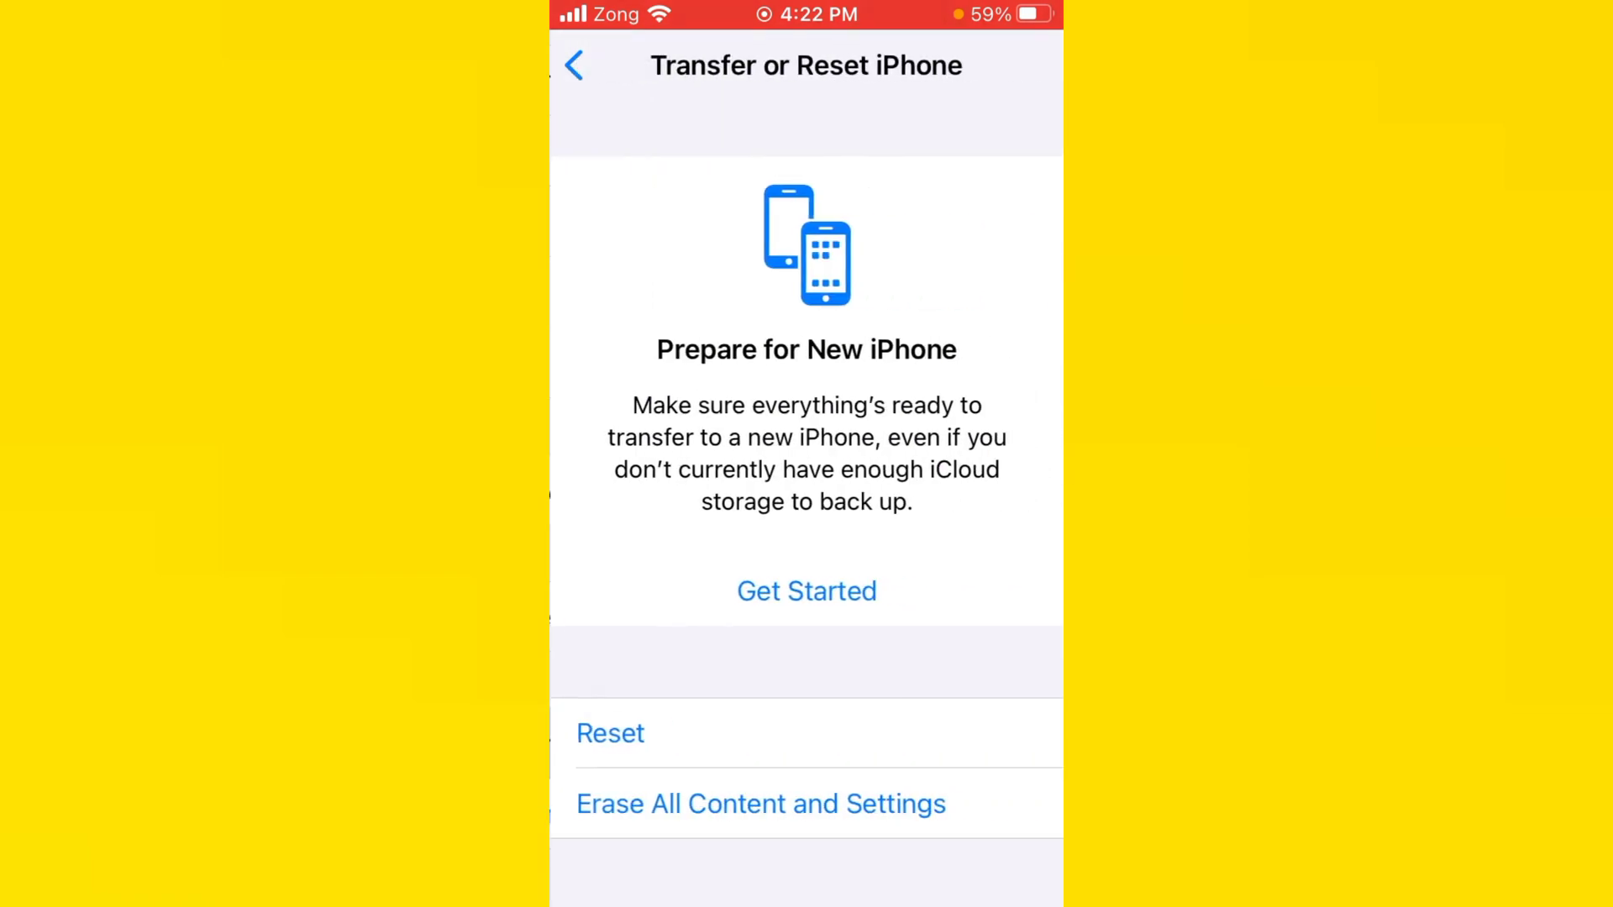
# Step: From Transfer or Reset iPhone, choose Reset All Settings
pyautogui.click(610, 734)
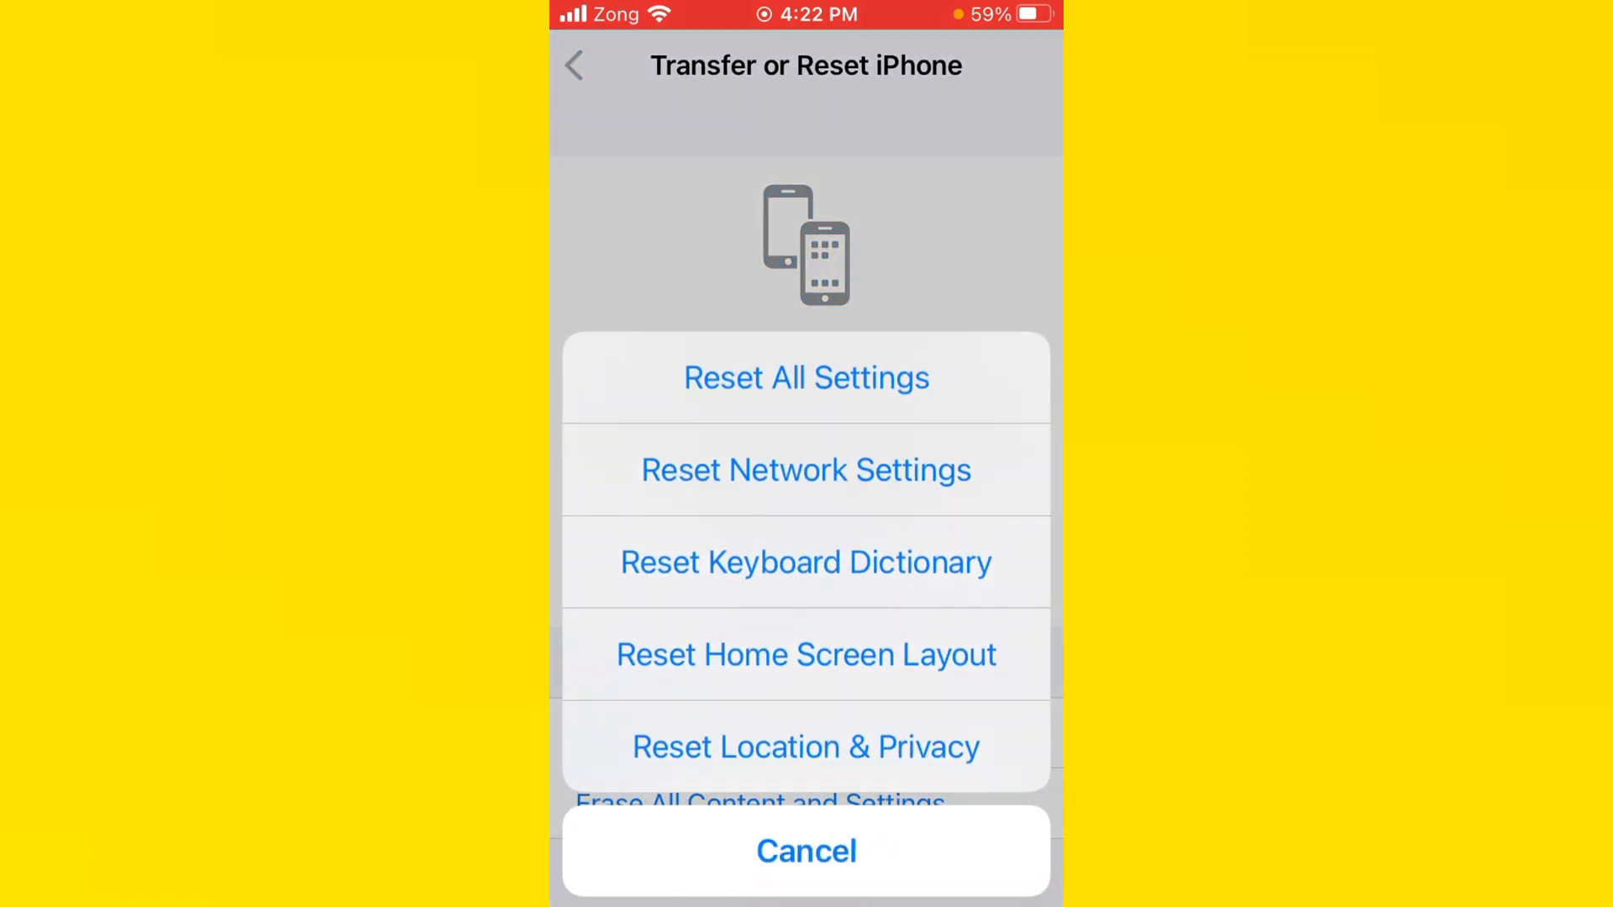
pyautogui.click(806, 850)
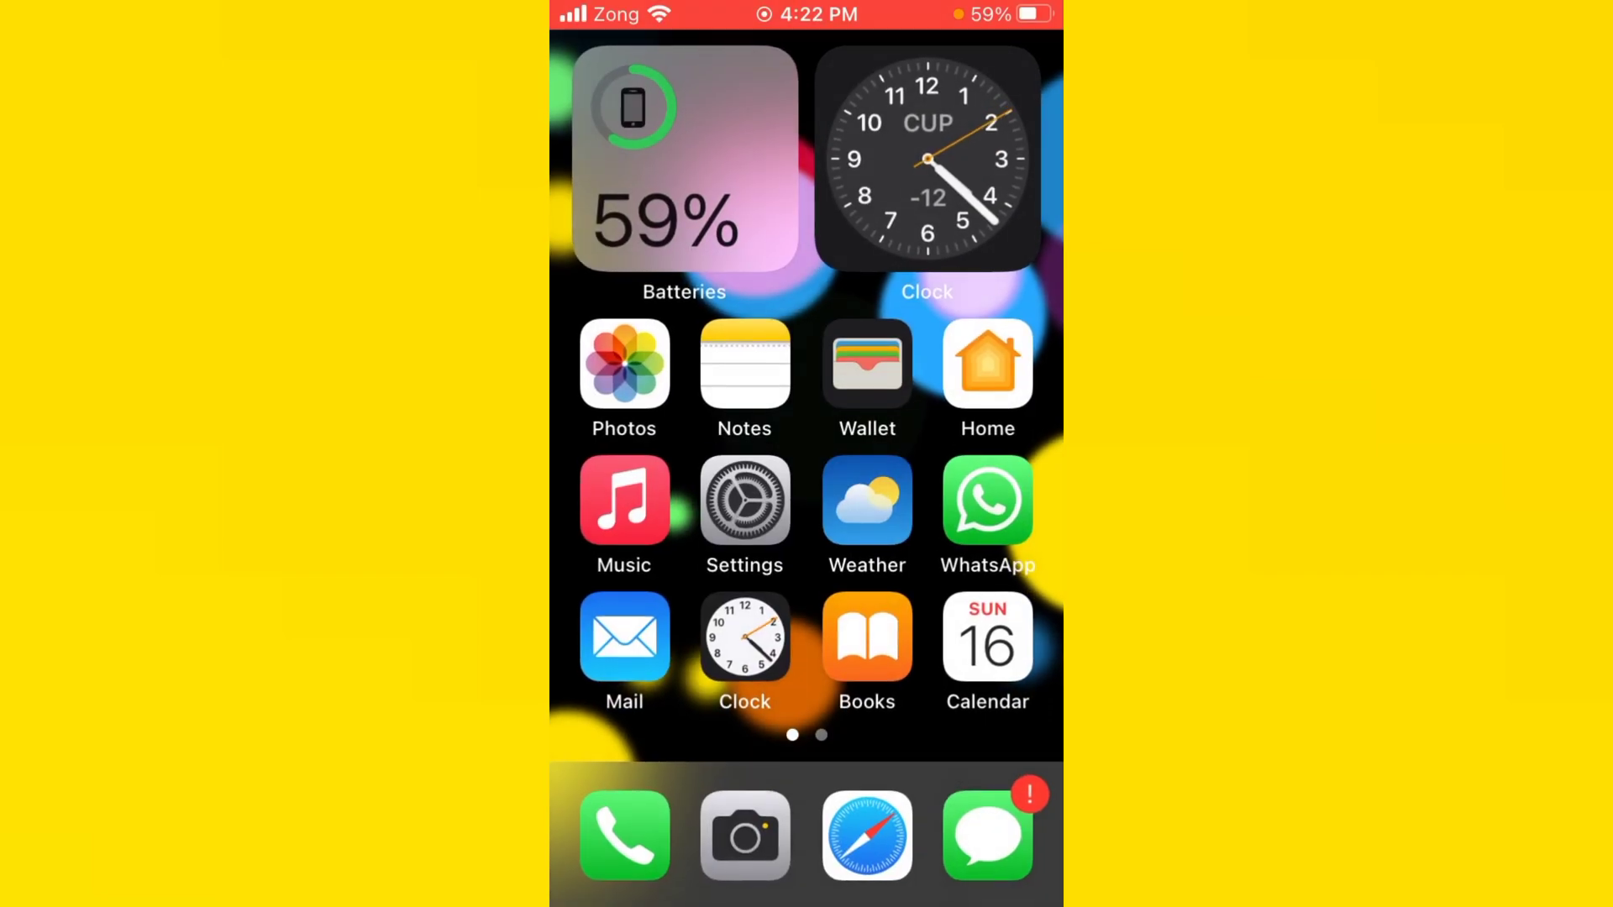